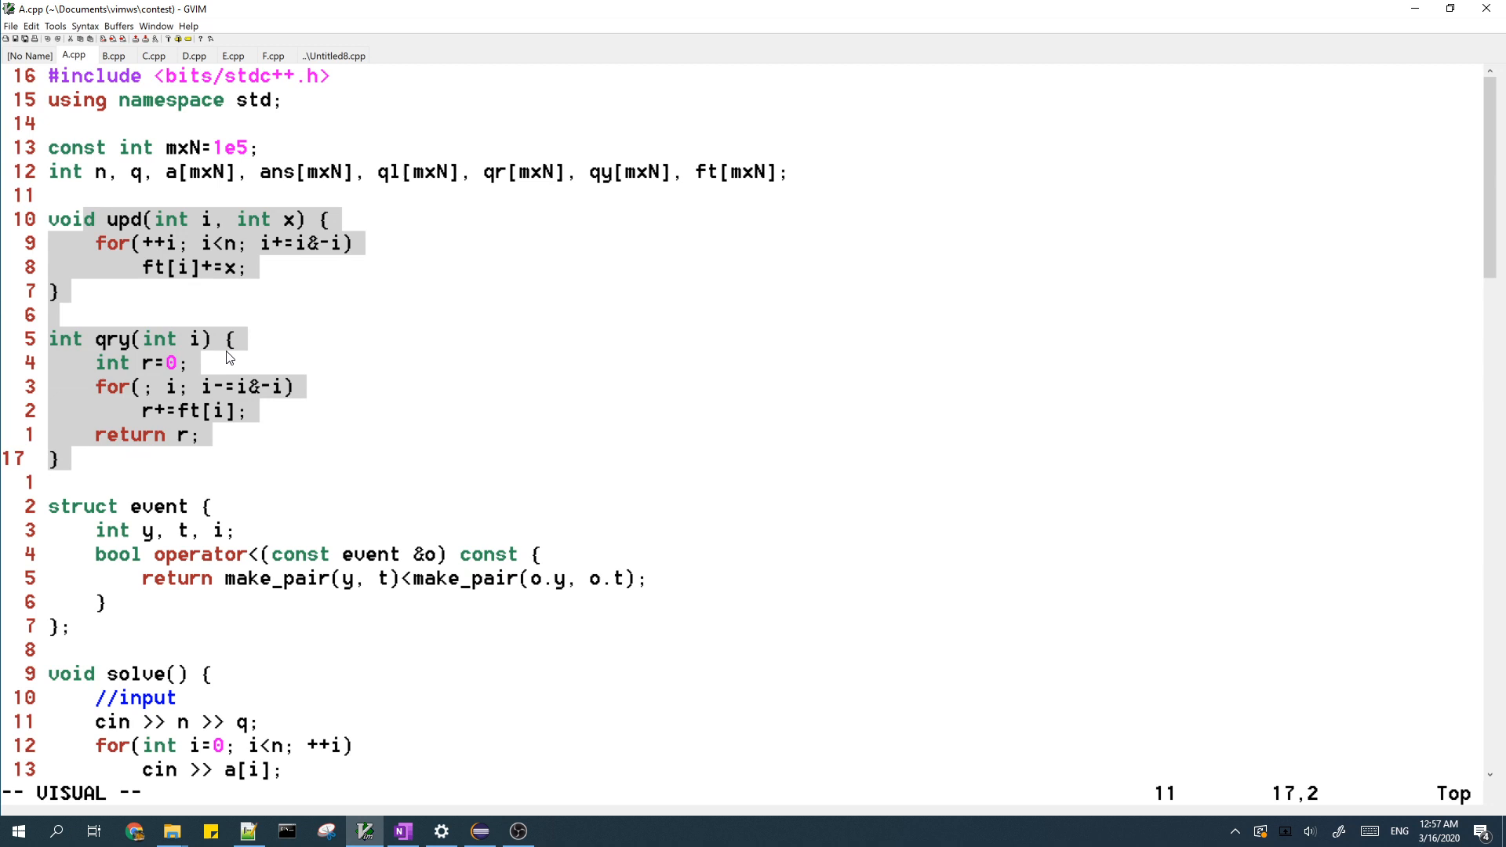
mouse_move(260, 373)
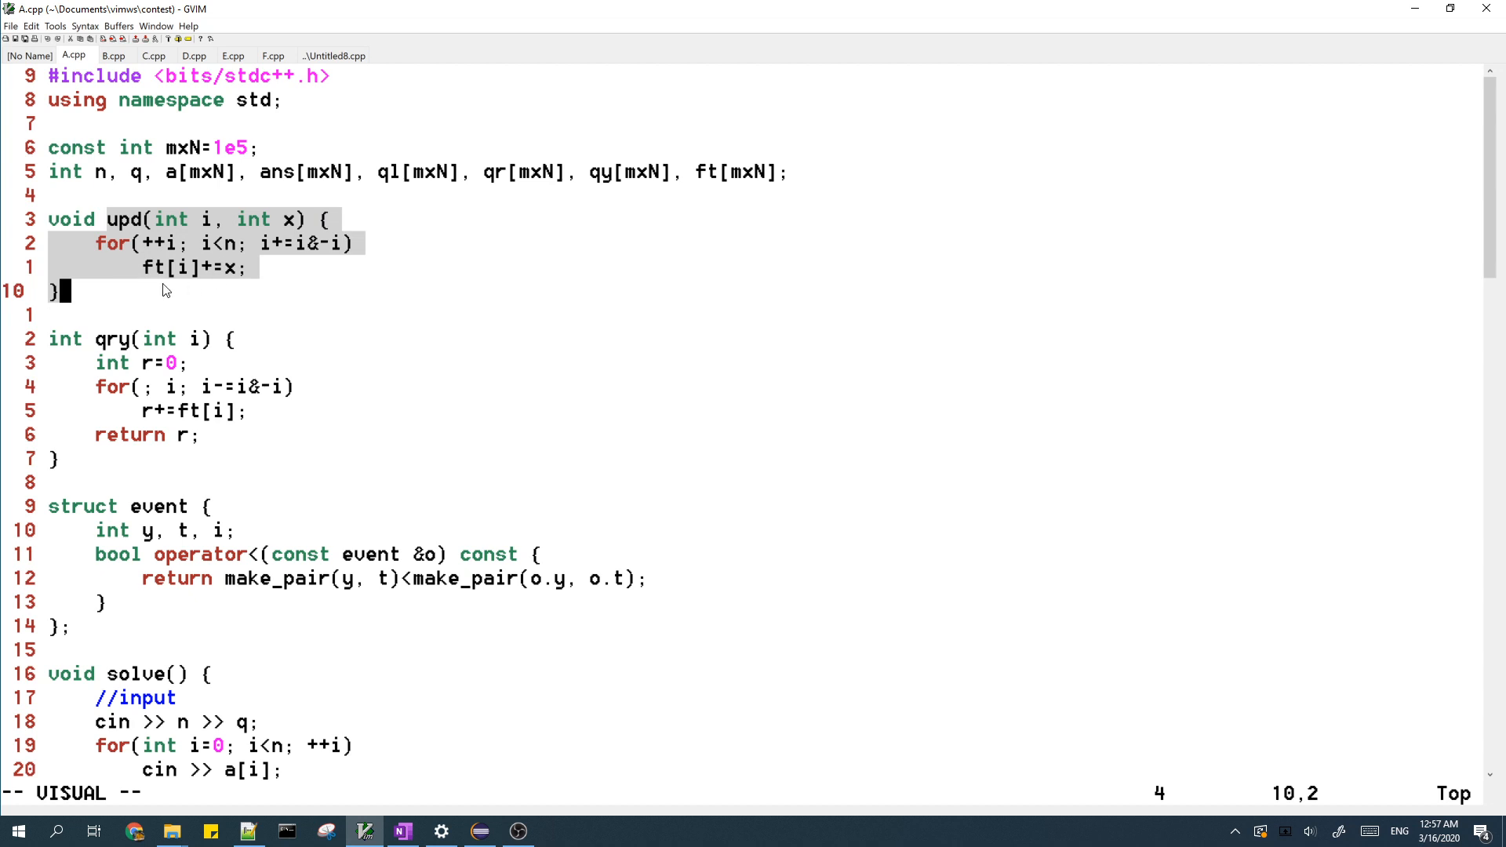
mouse_move(256, 254)
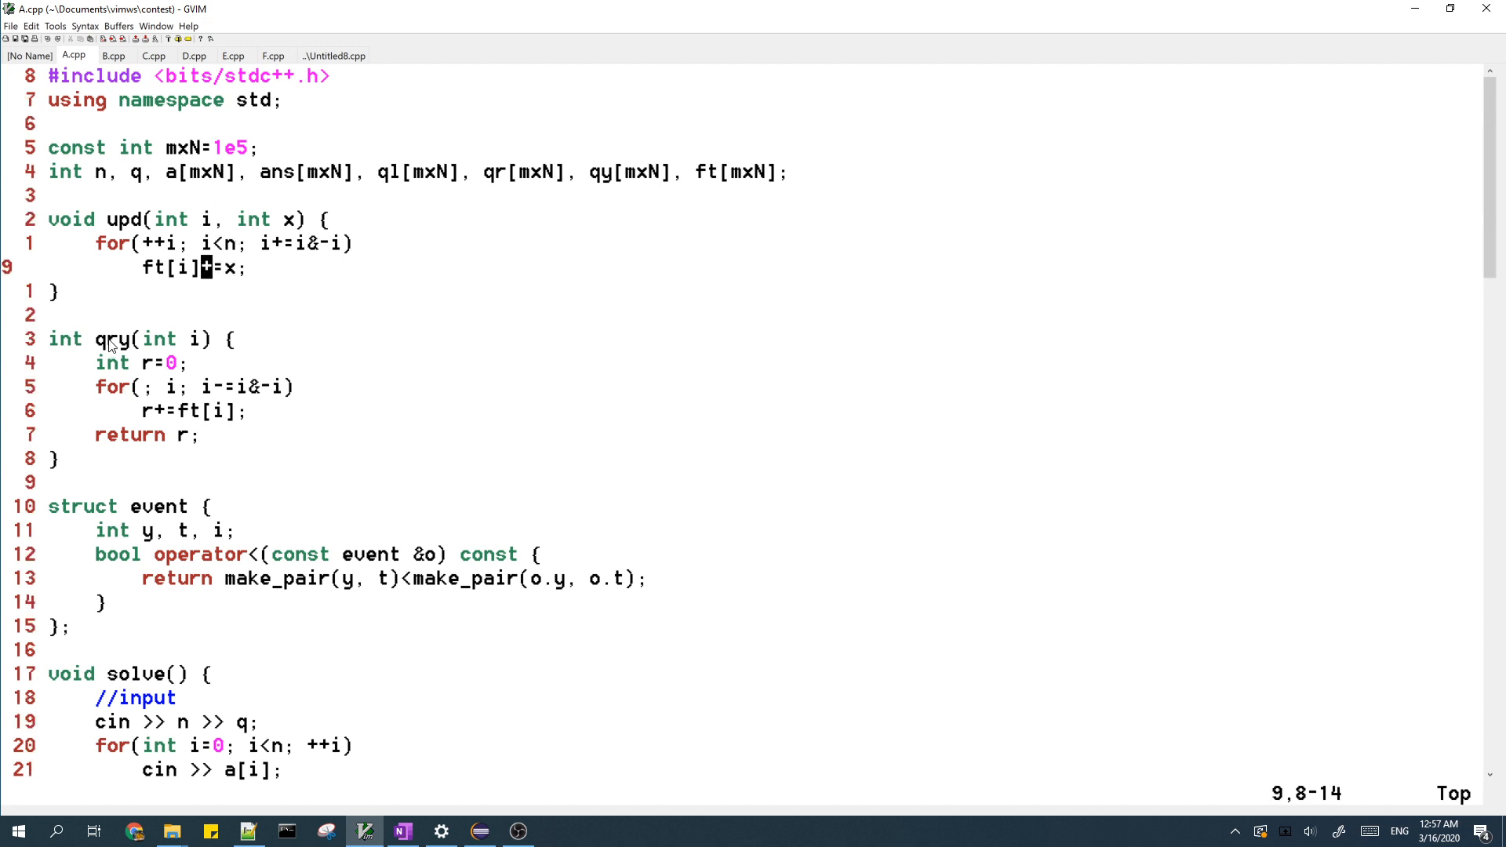
- Highlight the event struct name and review its operator< ordering by y then t
key(V)
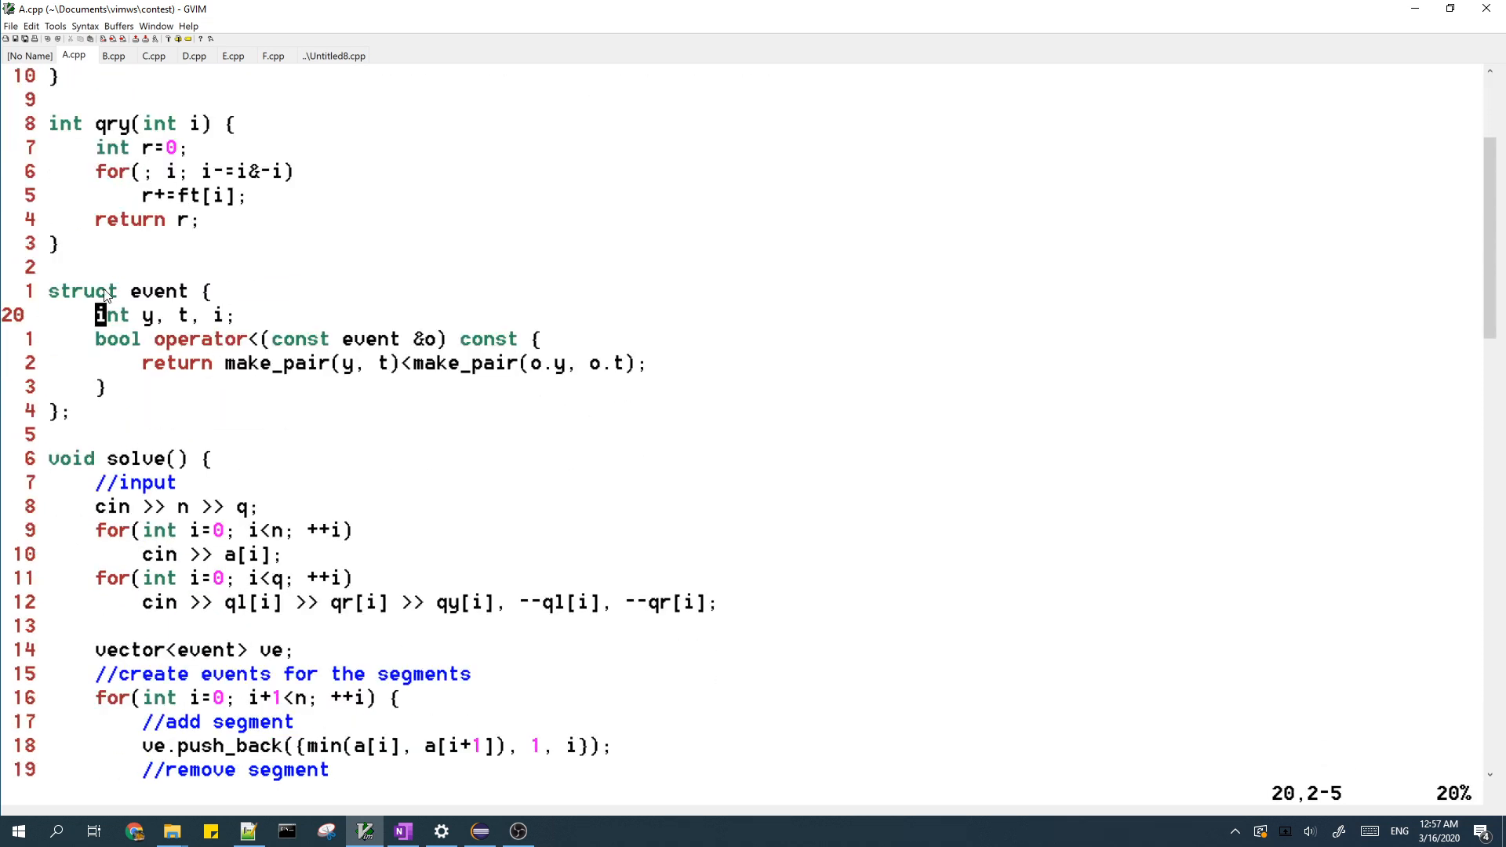
double_click(157, 291)
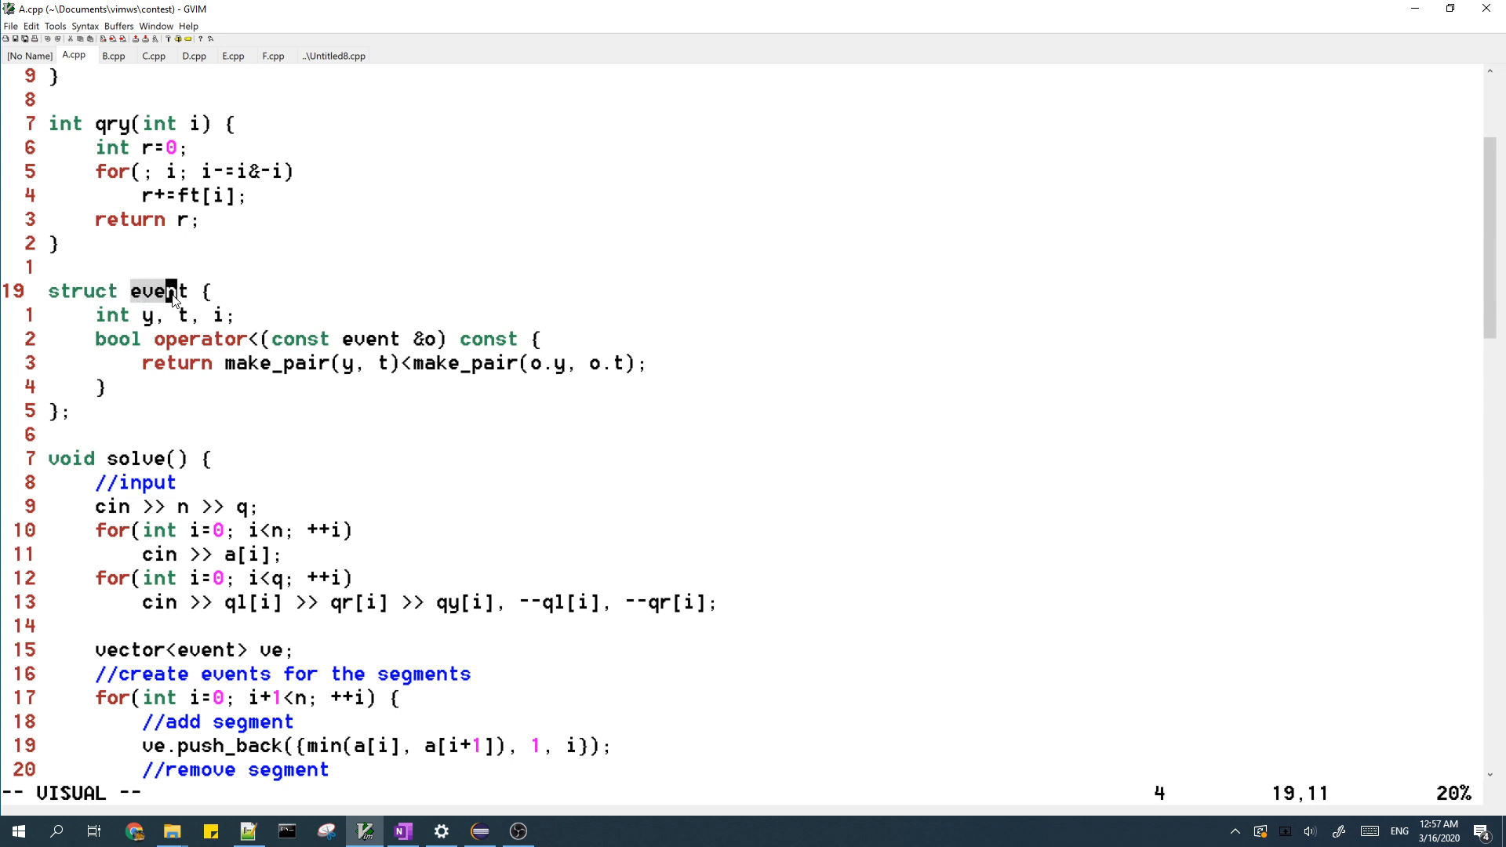
key(Escape)
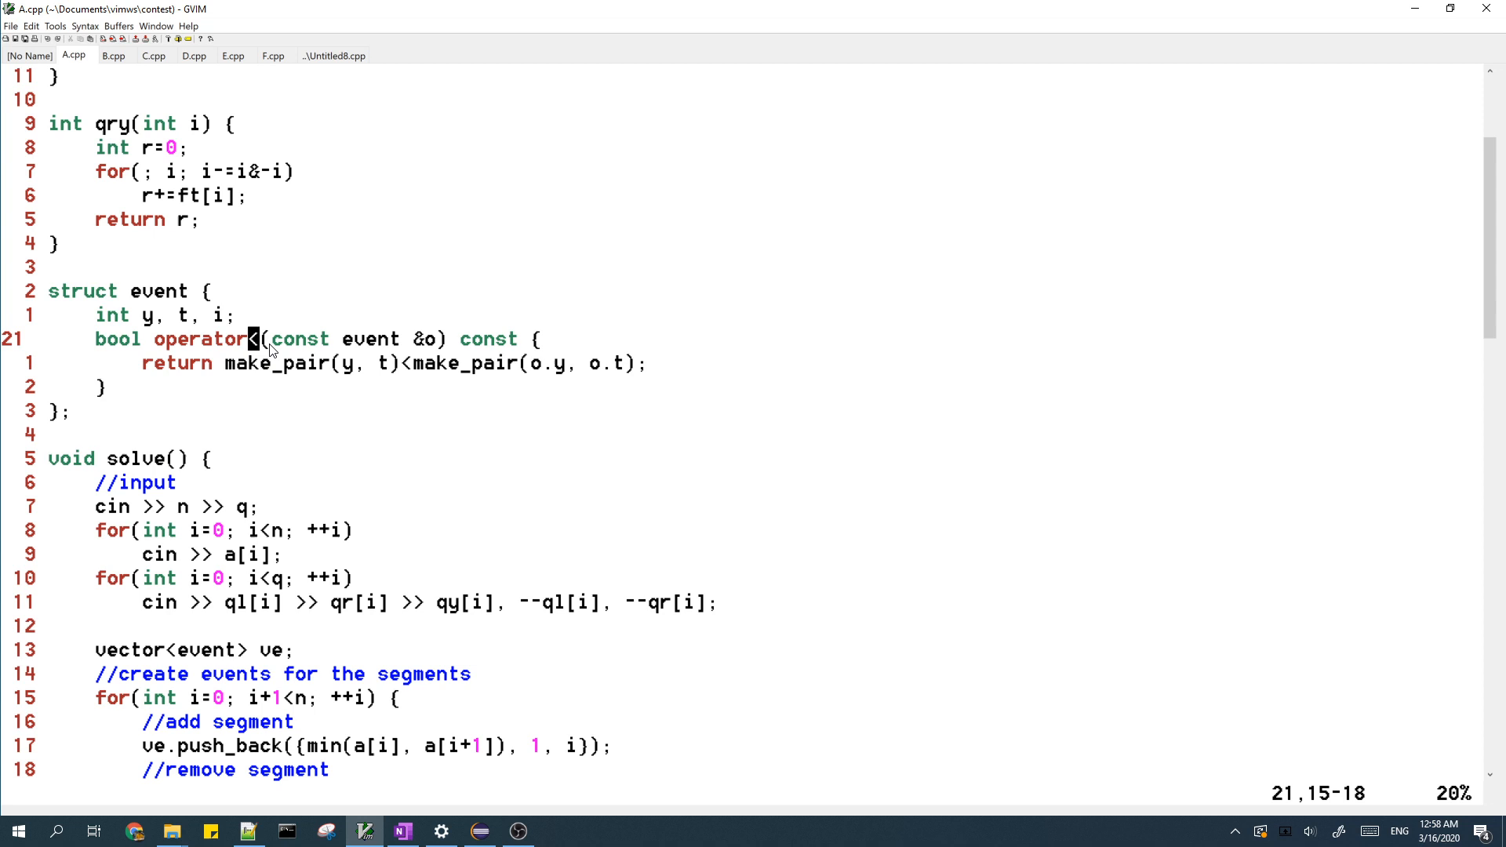
mouse_move(345, 383)
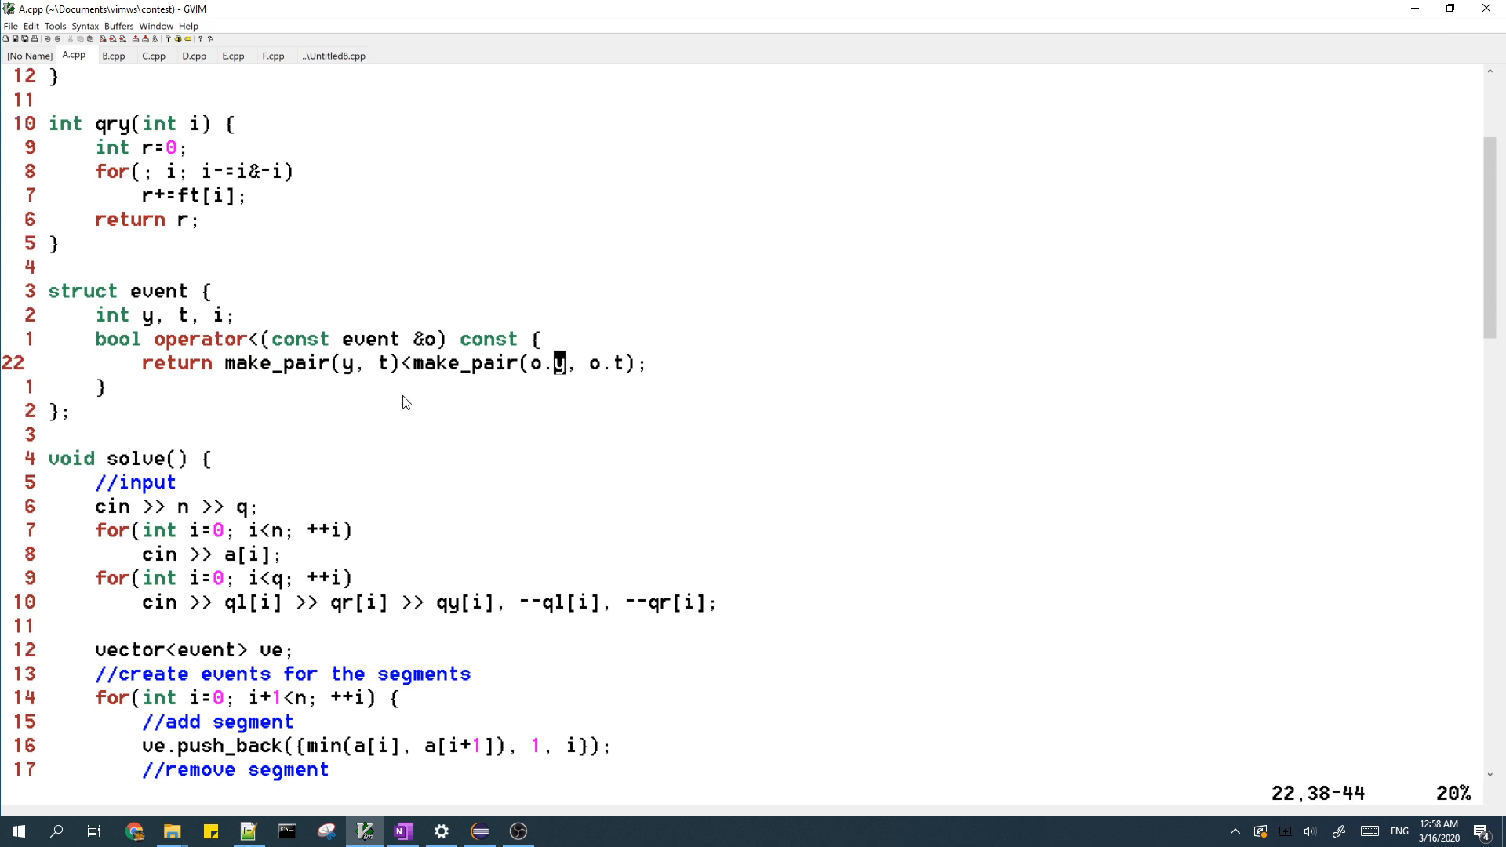
mouse_move(353, 387)
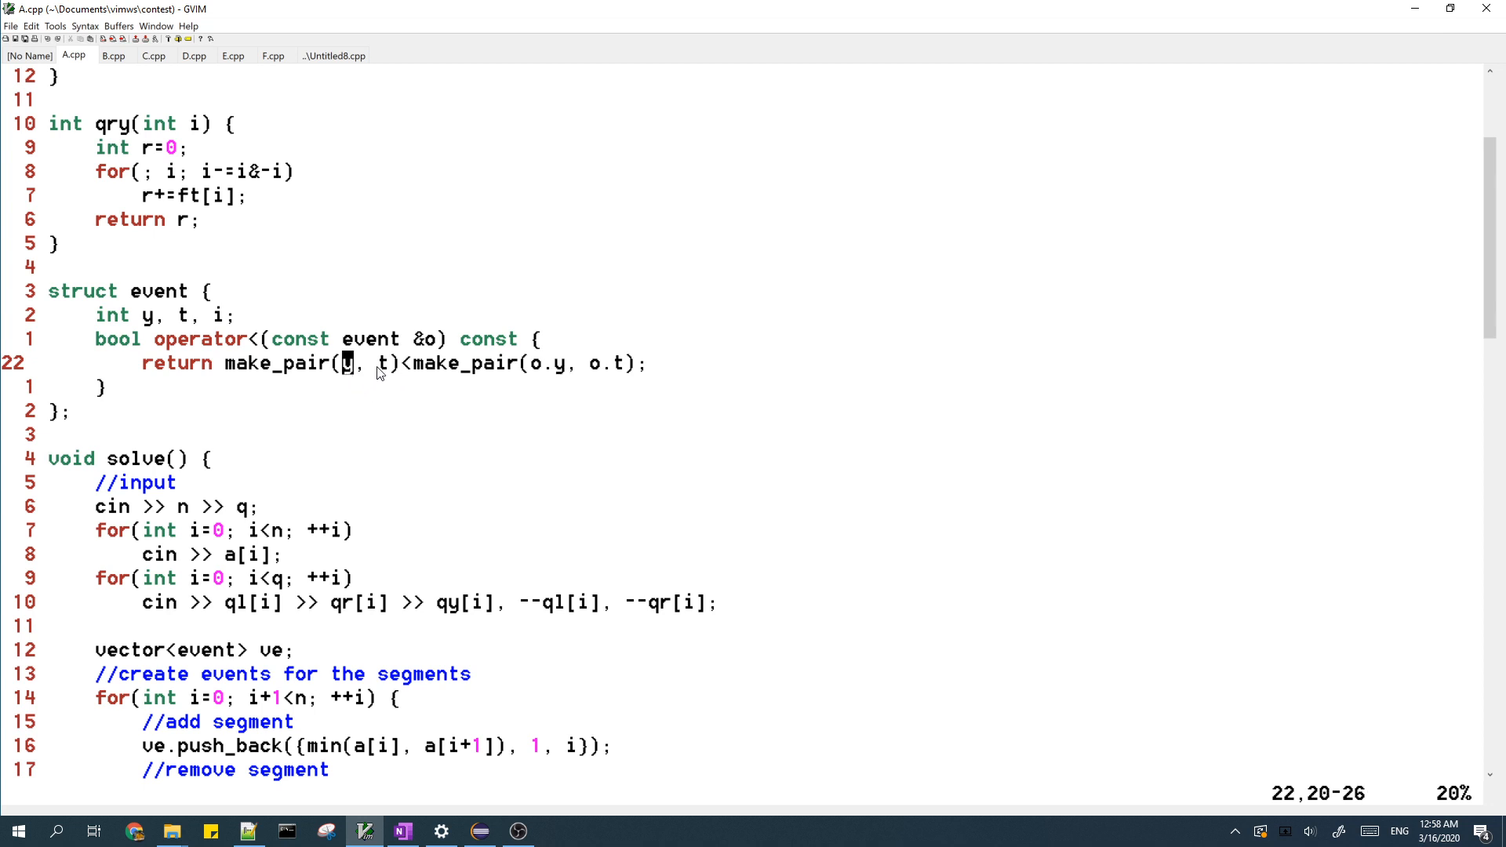
mouse_move(383, 379)
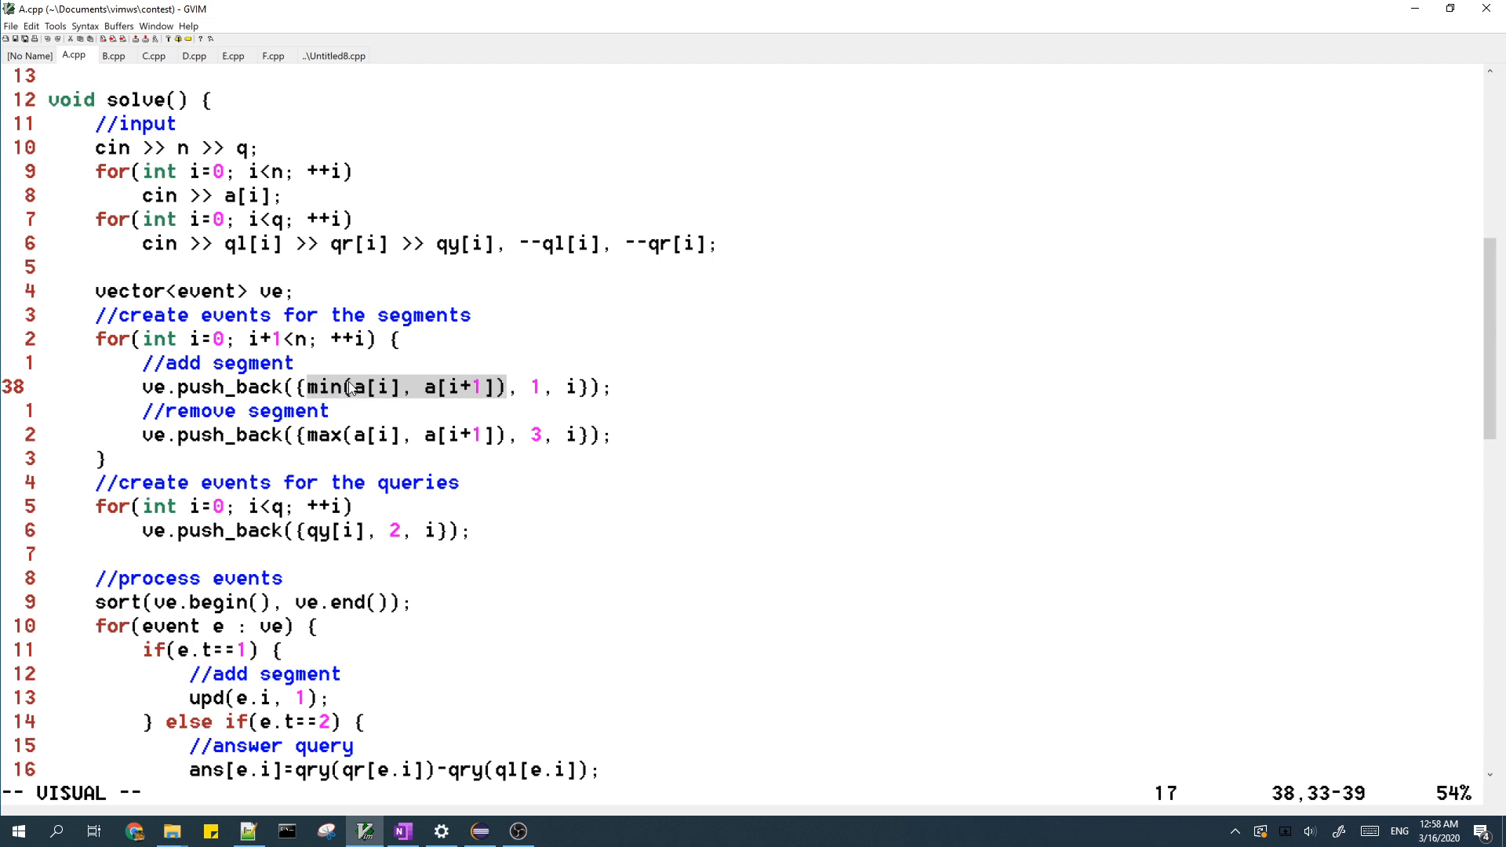
mouse_move(365, 403)
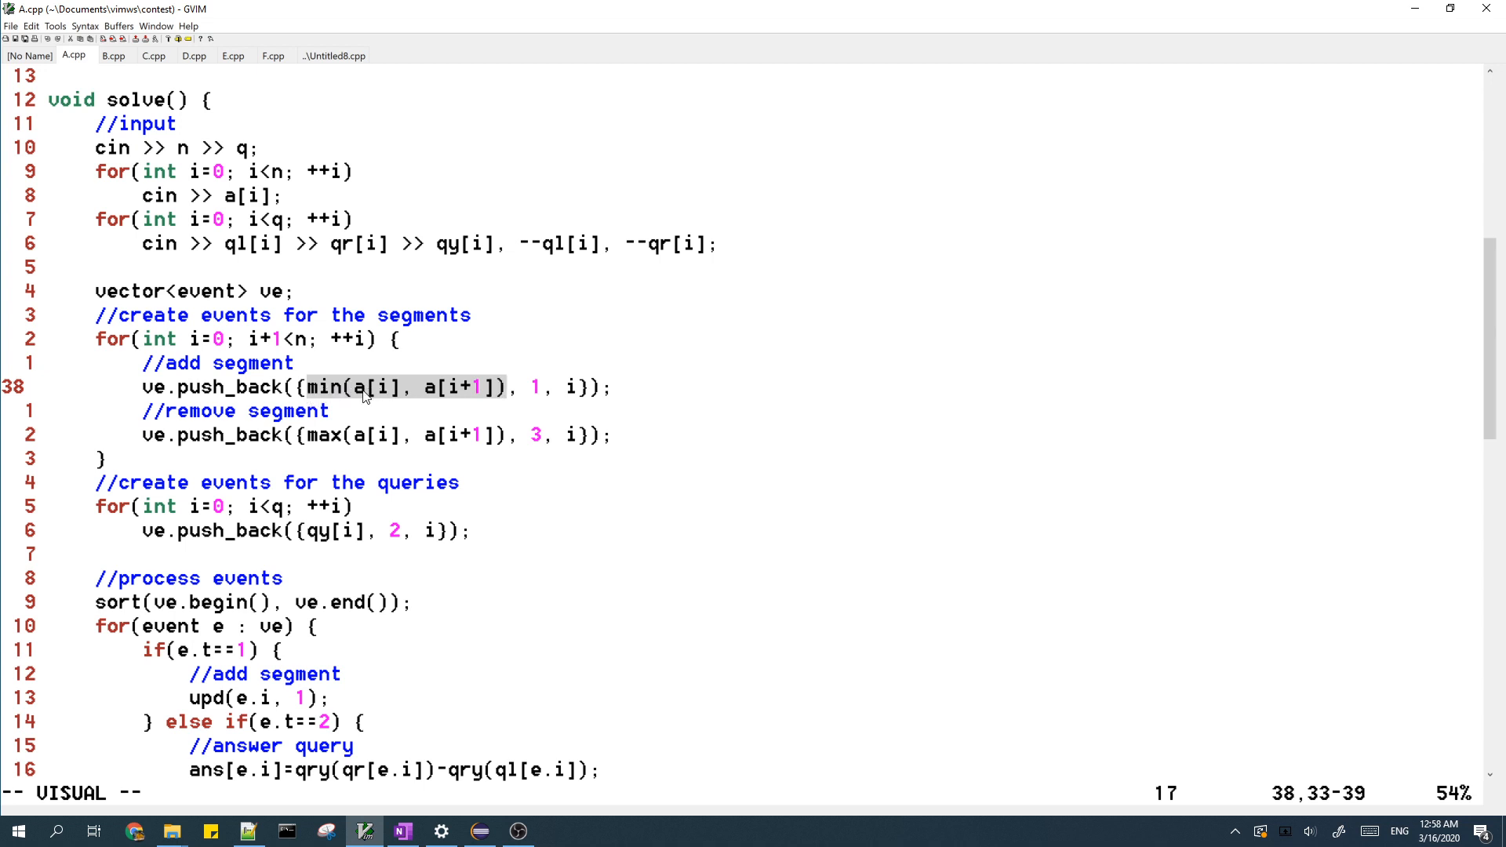
mouse_move(505, 398)
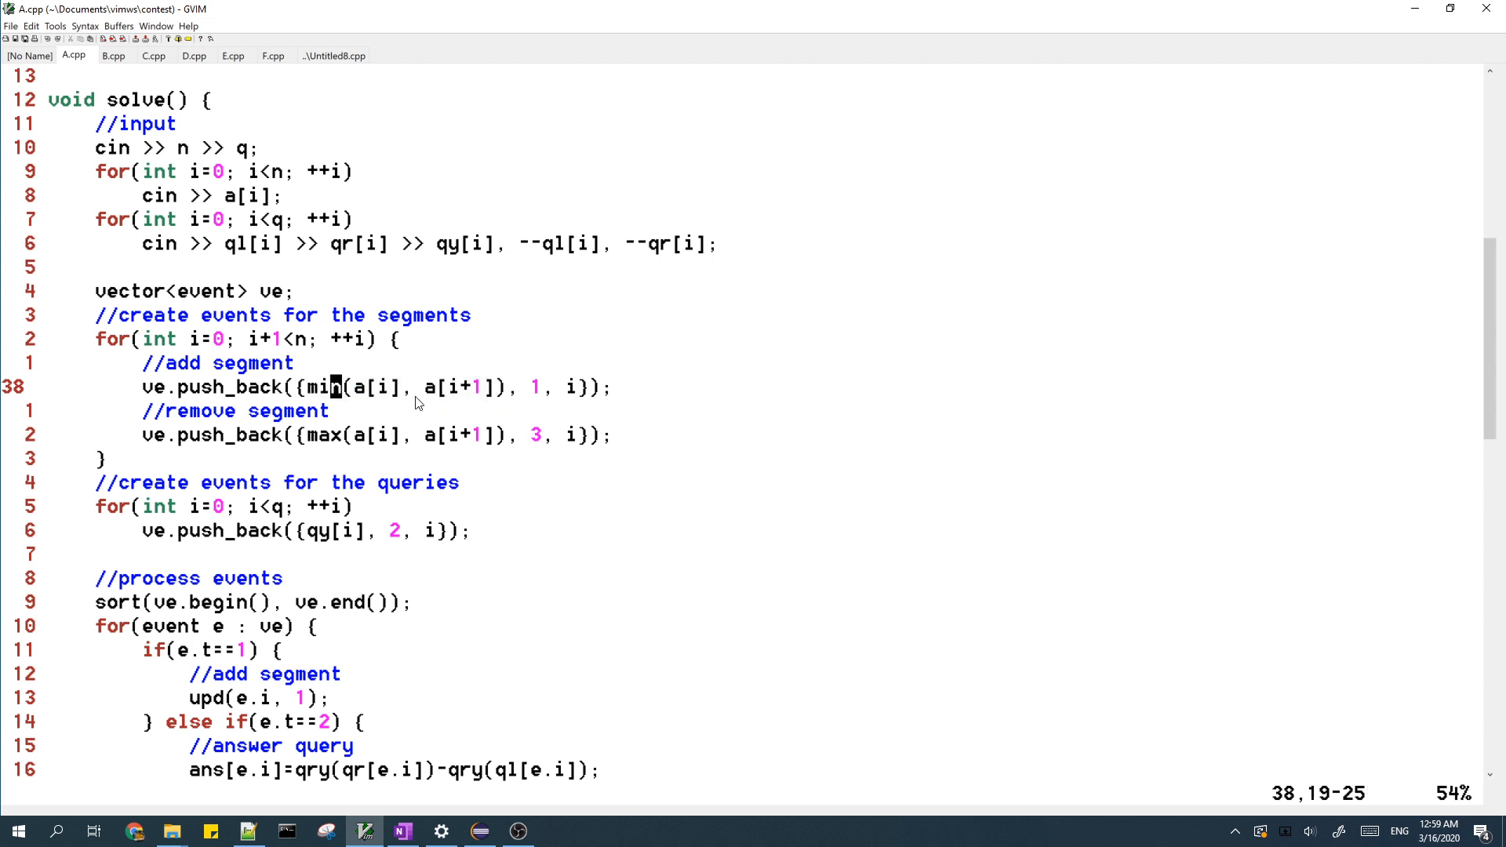
mouse_move(546, 392)
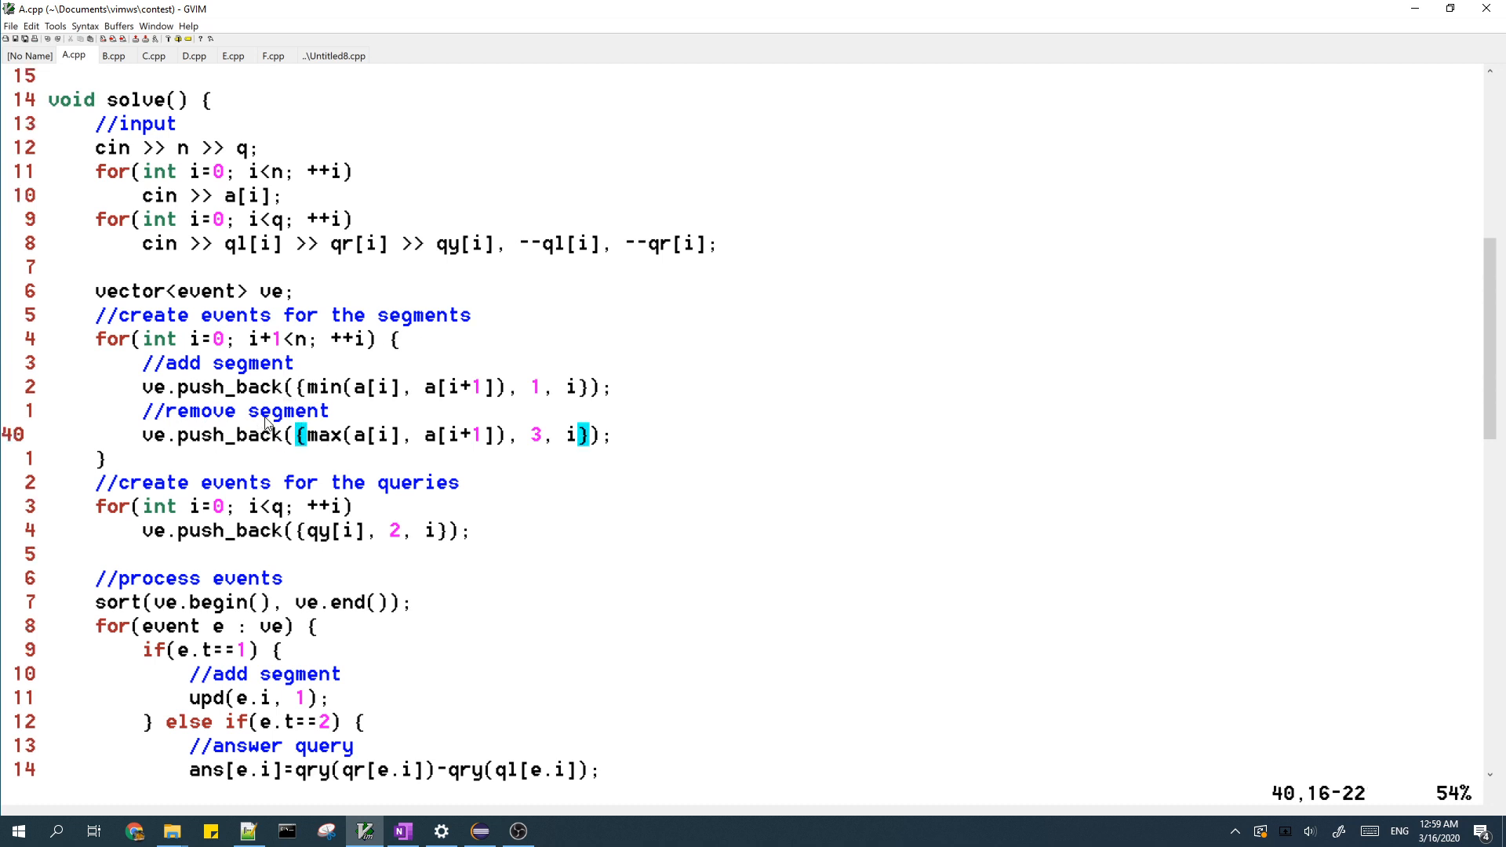
mouse_move(328, 439)
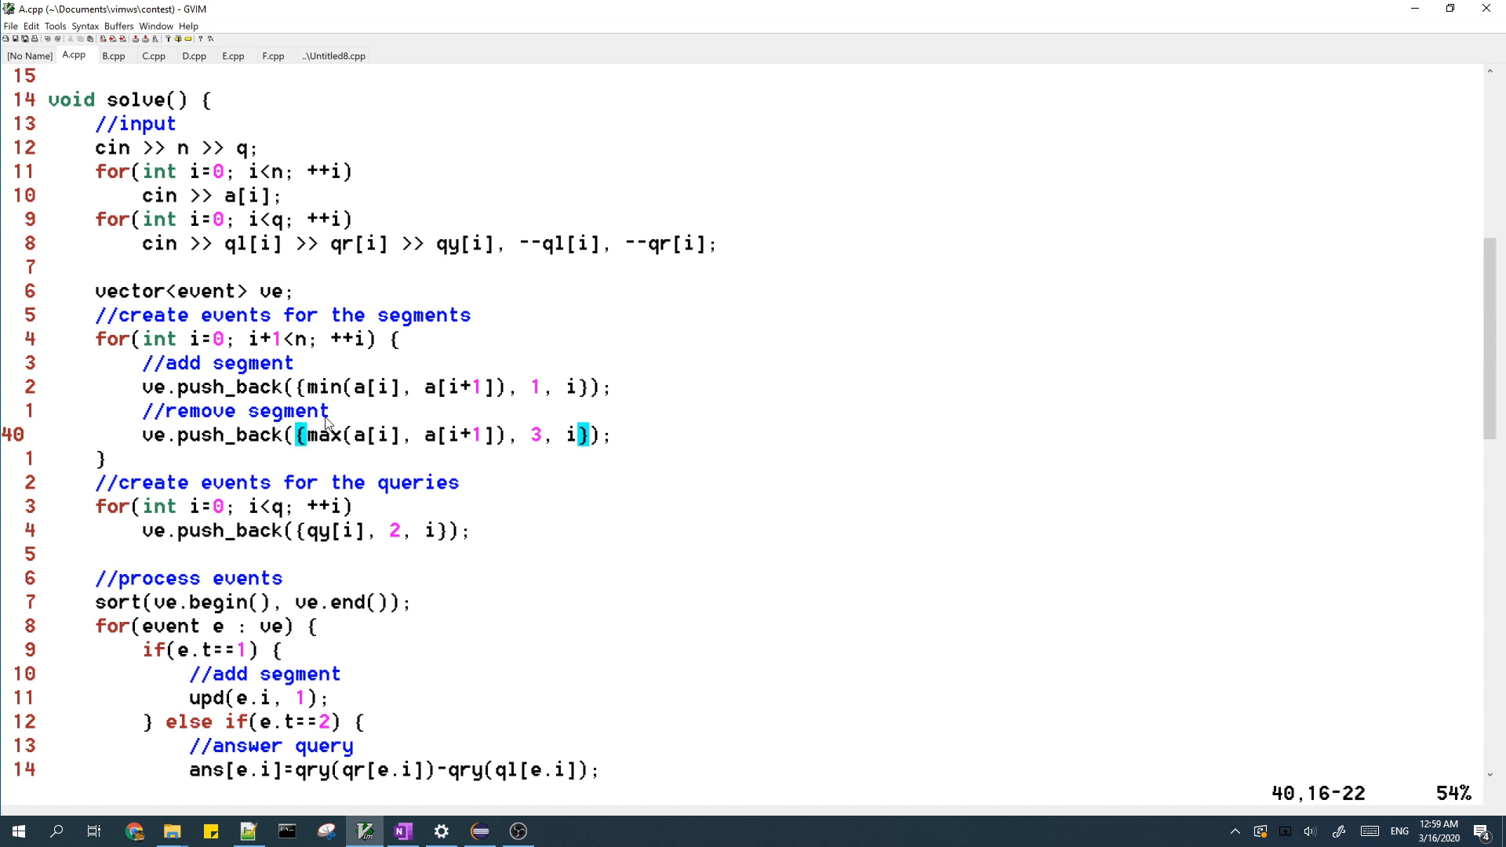
- Select the max expression of the removal event and bring the query-event loop into view
key(v)
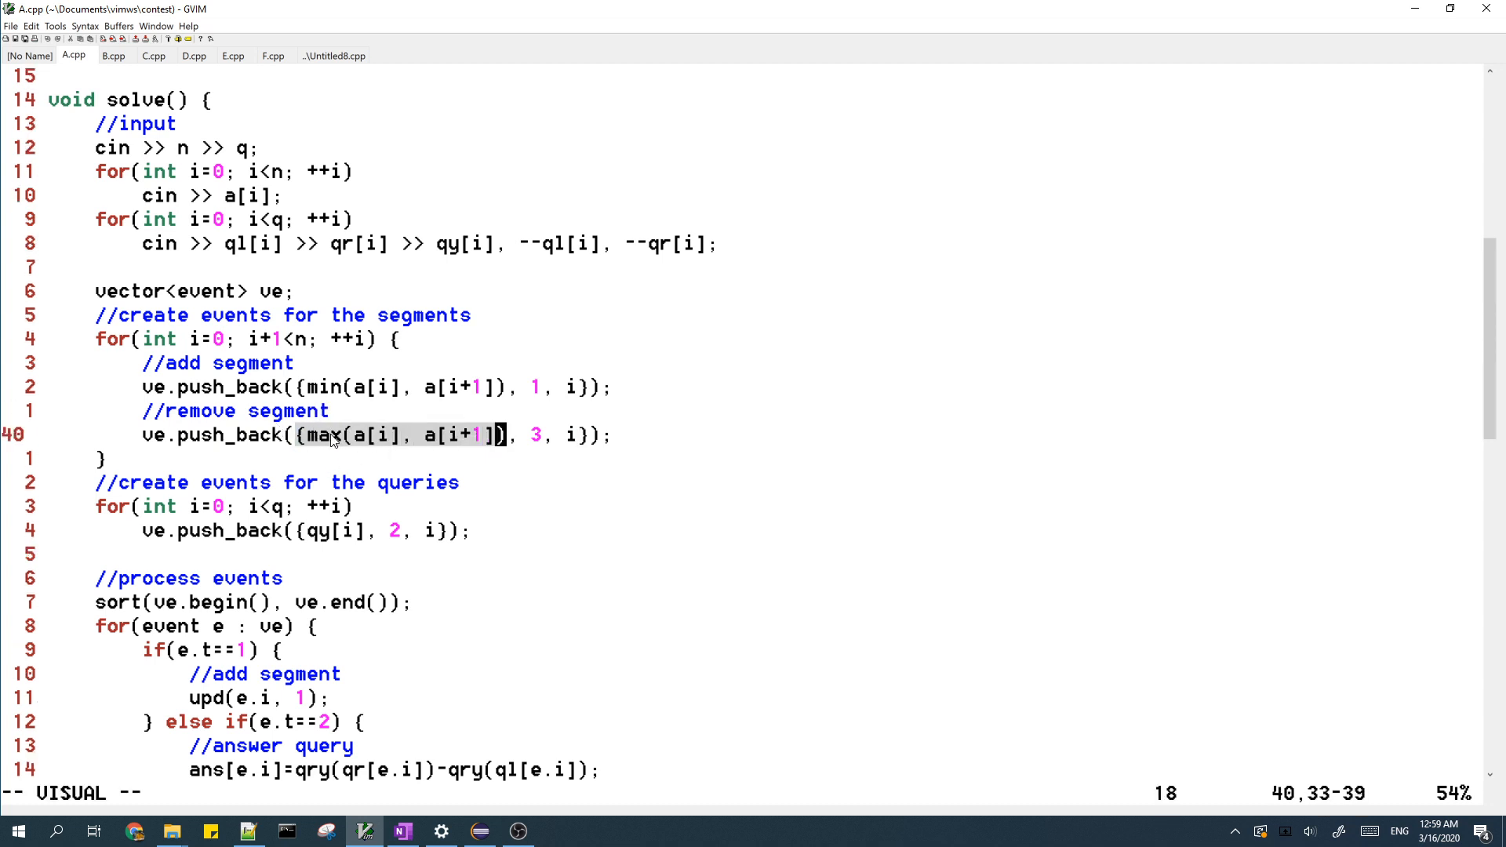
mouse_move(383, 449)
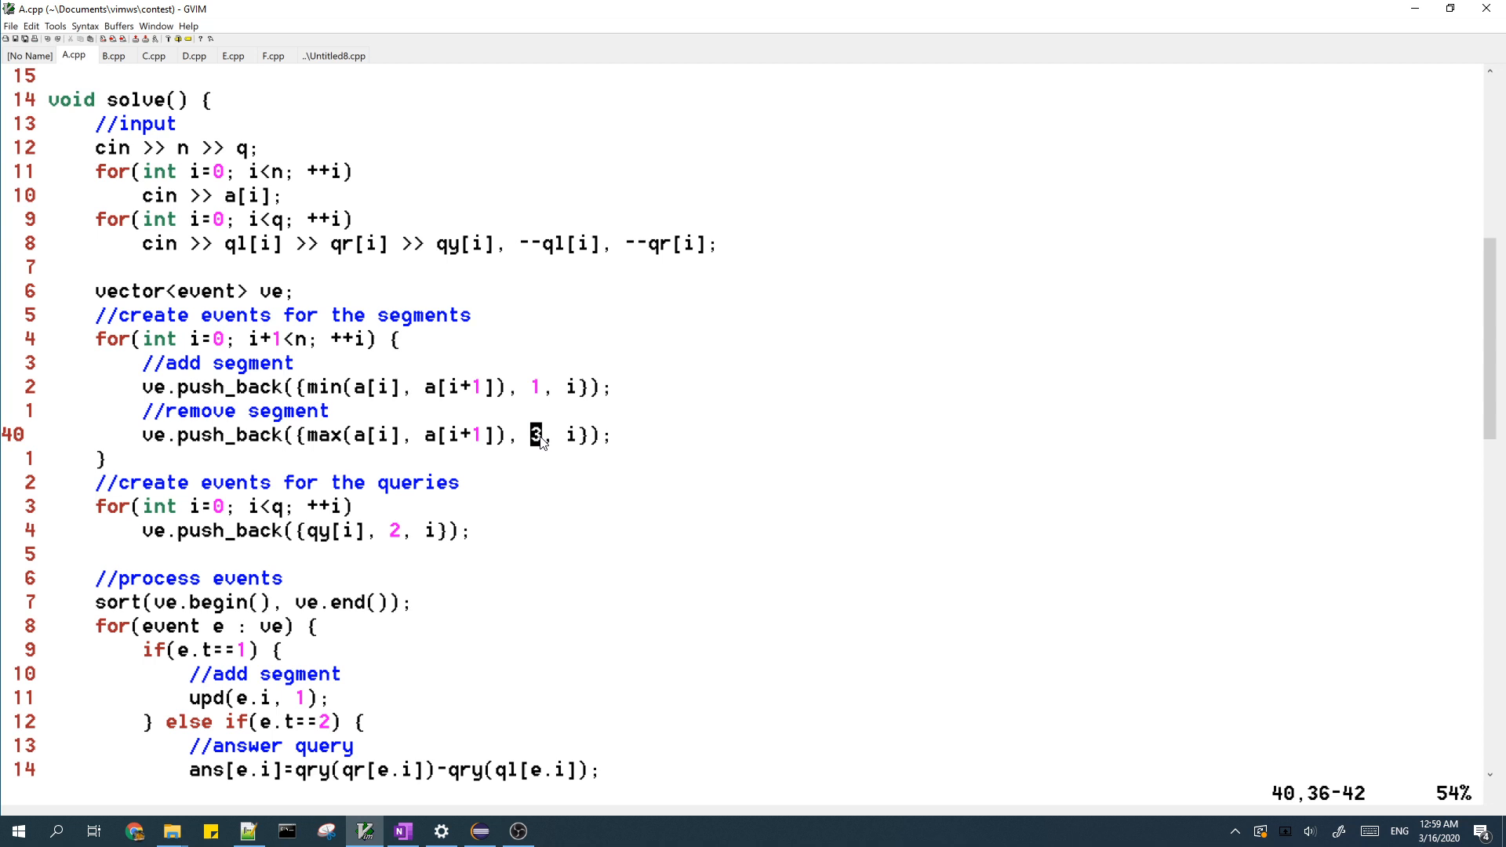
mouse_move(536, 422)
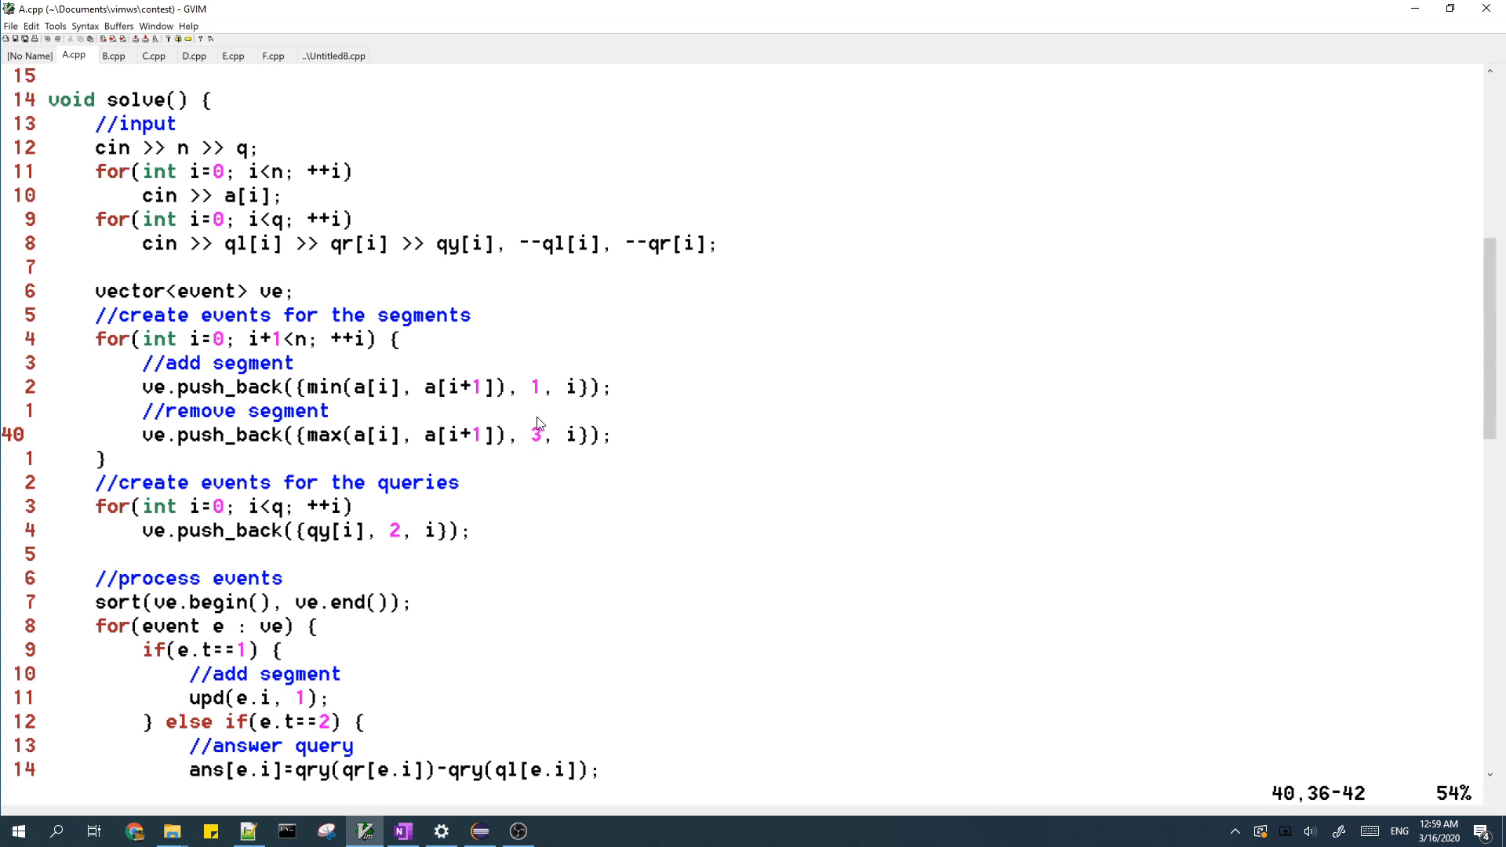
scroll(down, 3)
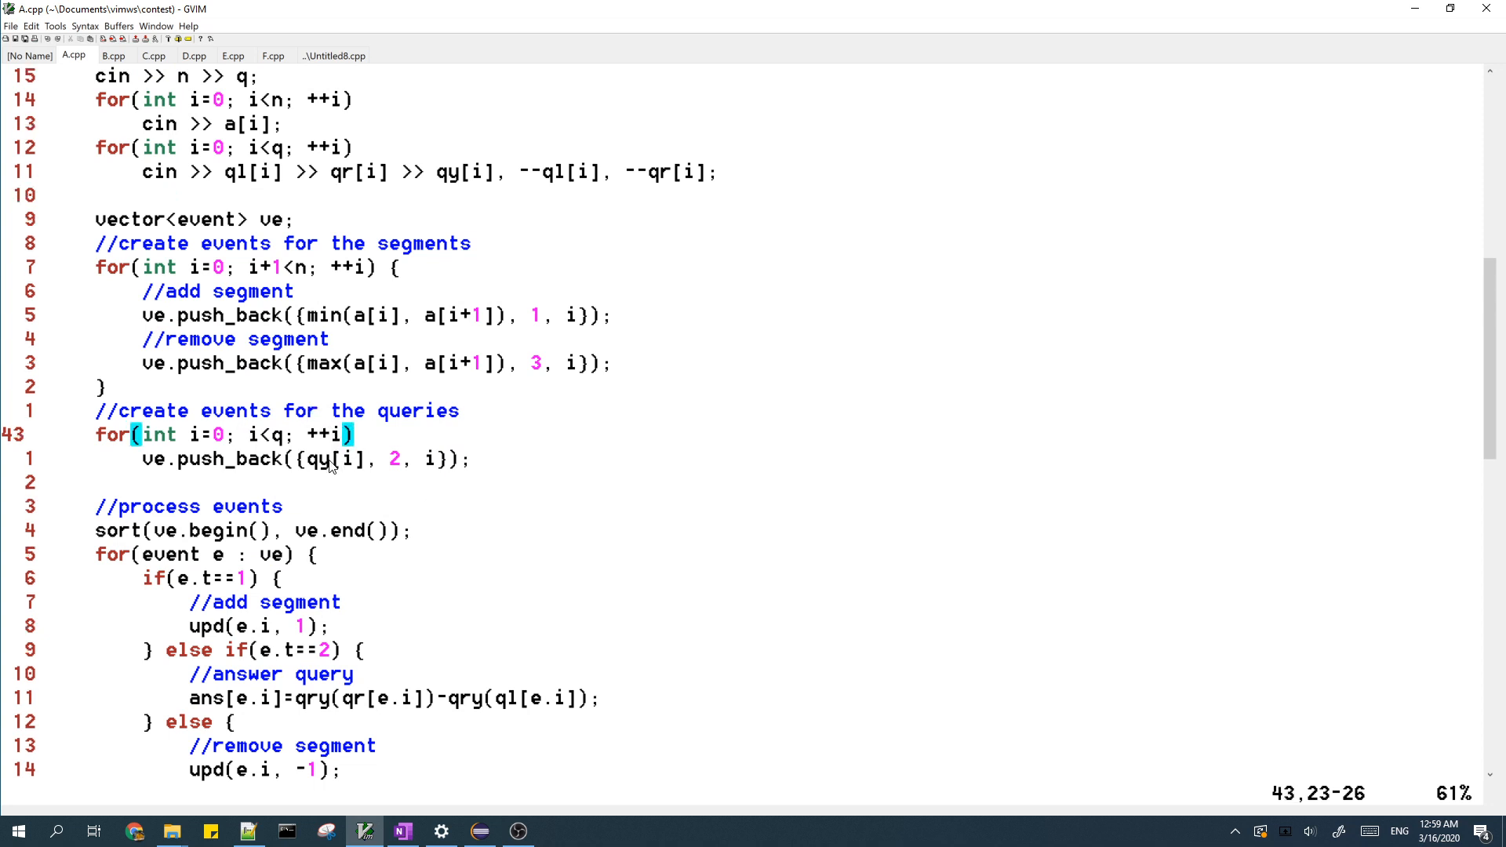
mouse_move(312, 464)
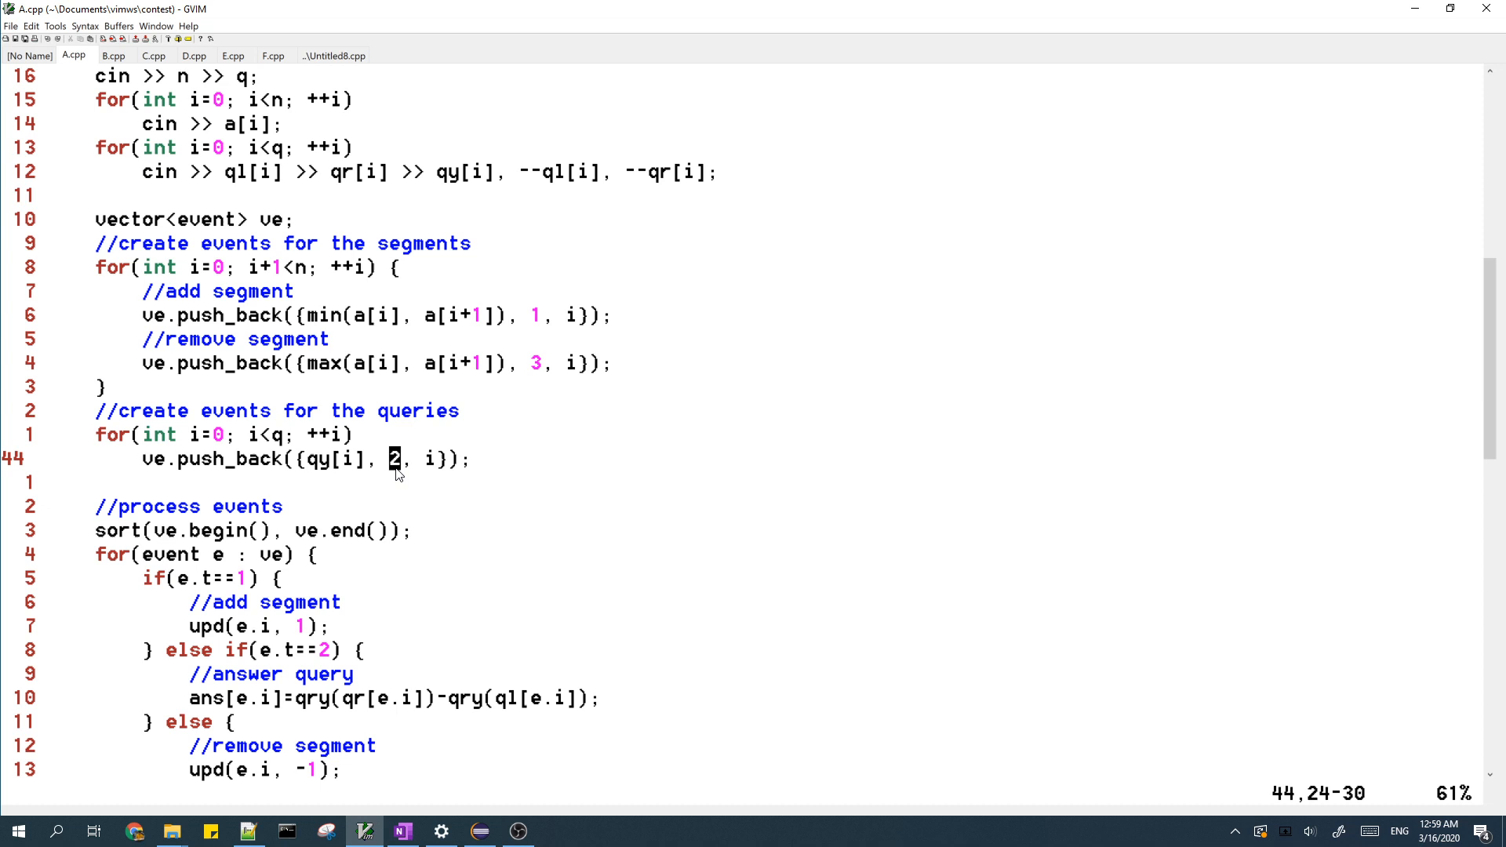
mouse_move(417, 480)
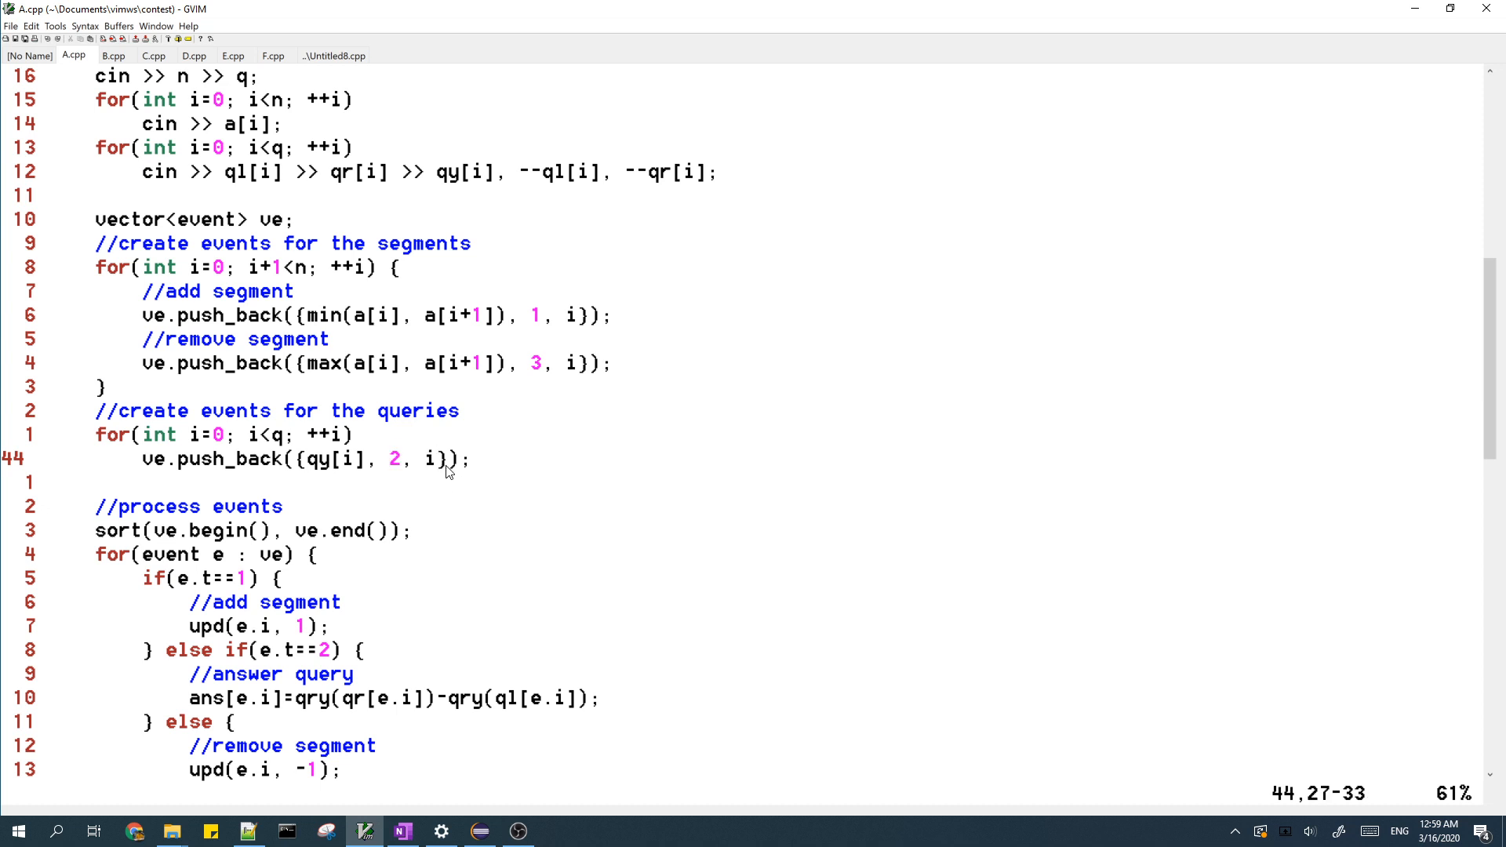
- Scroll to the query push_back line and the event-processing and output loops
scroll(down, 3)
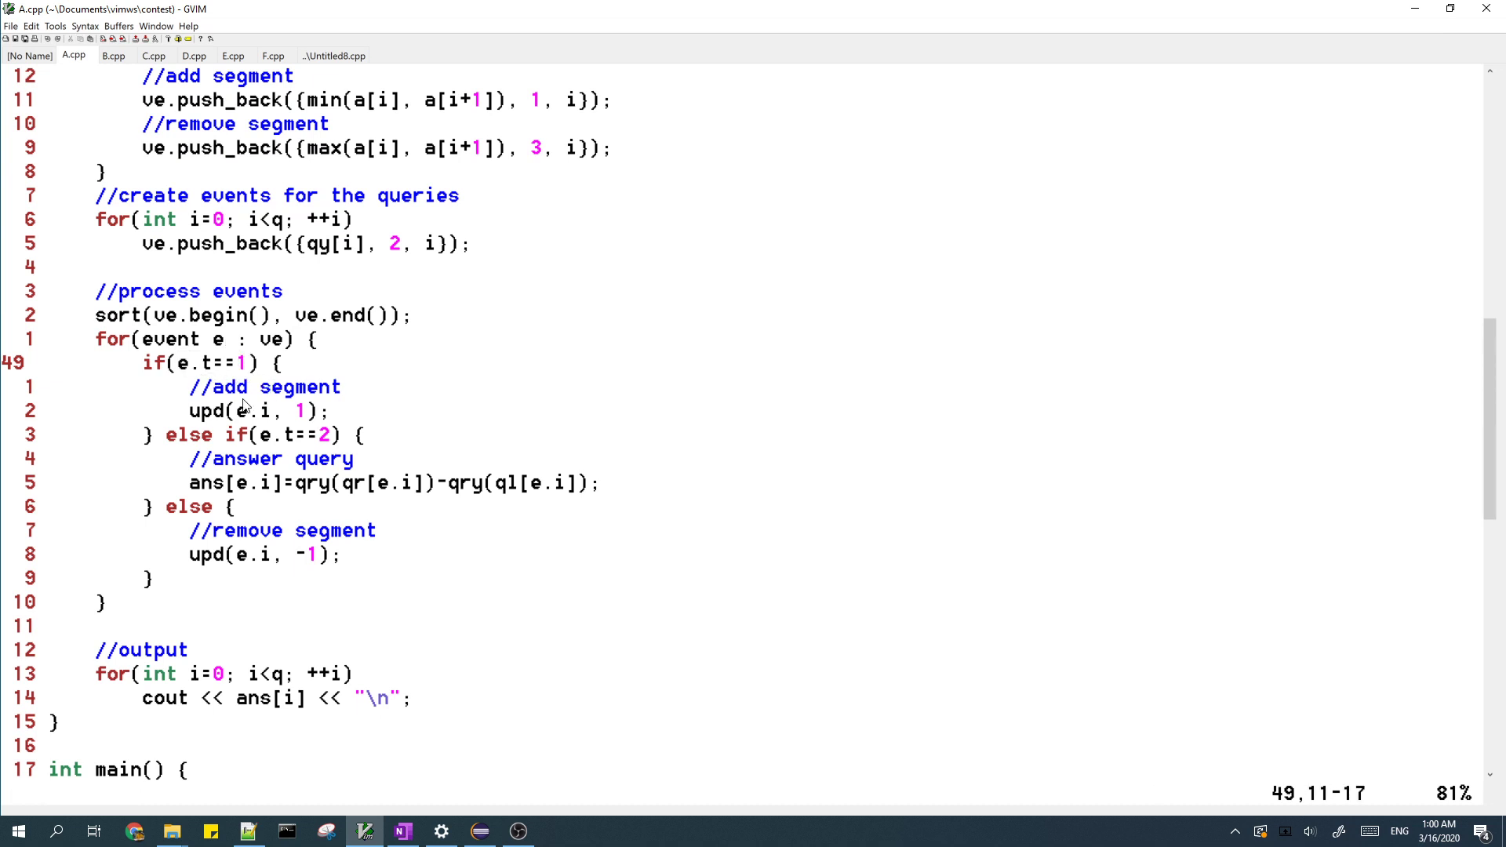
mouse_move(249, 391)
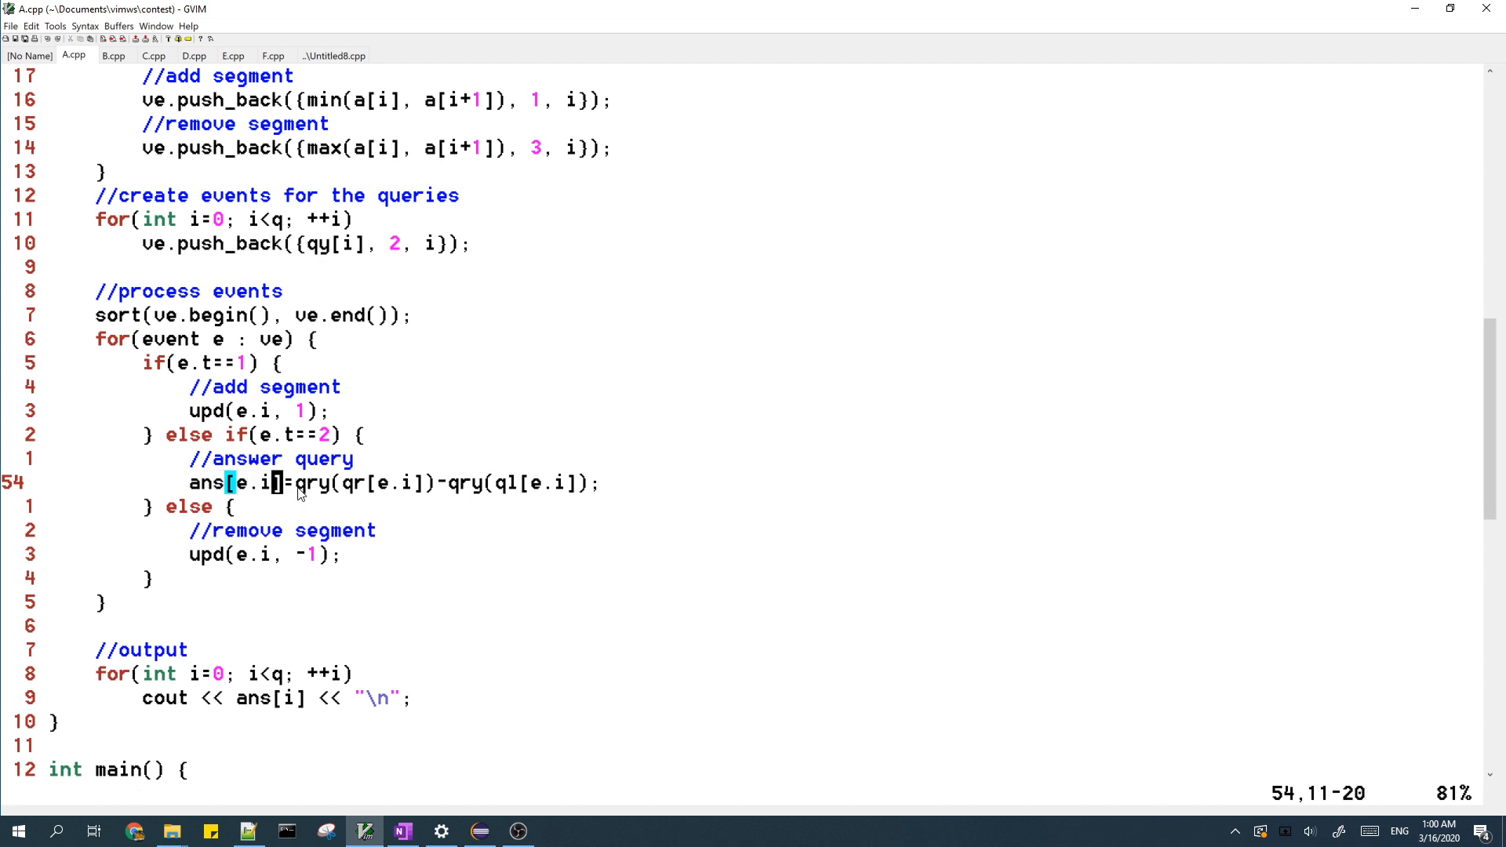
mouse_move(348, 492)
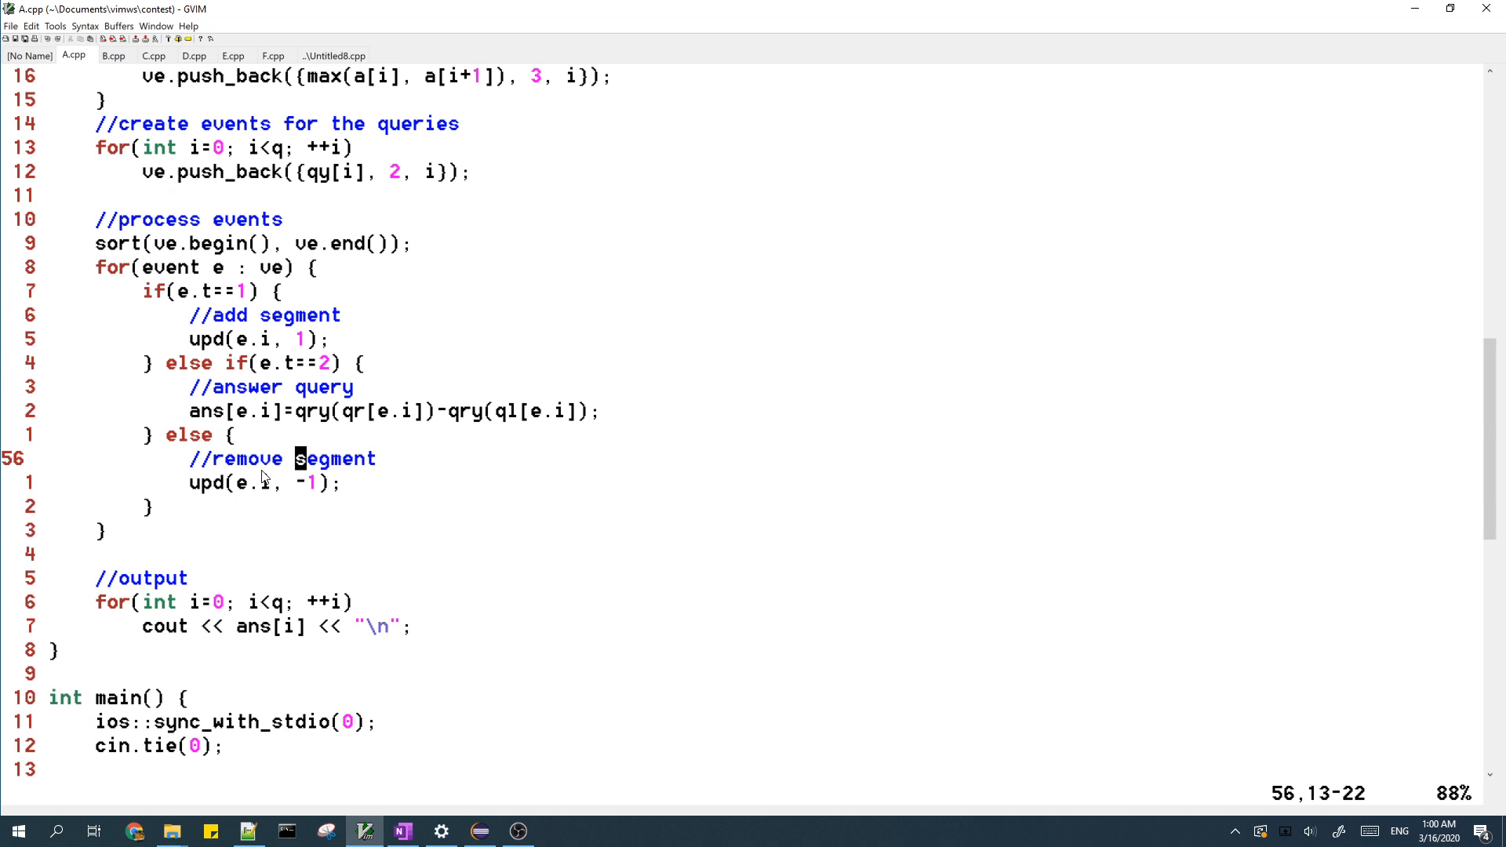
mouse_move(307, 492)
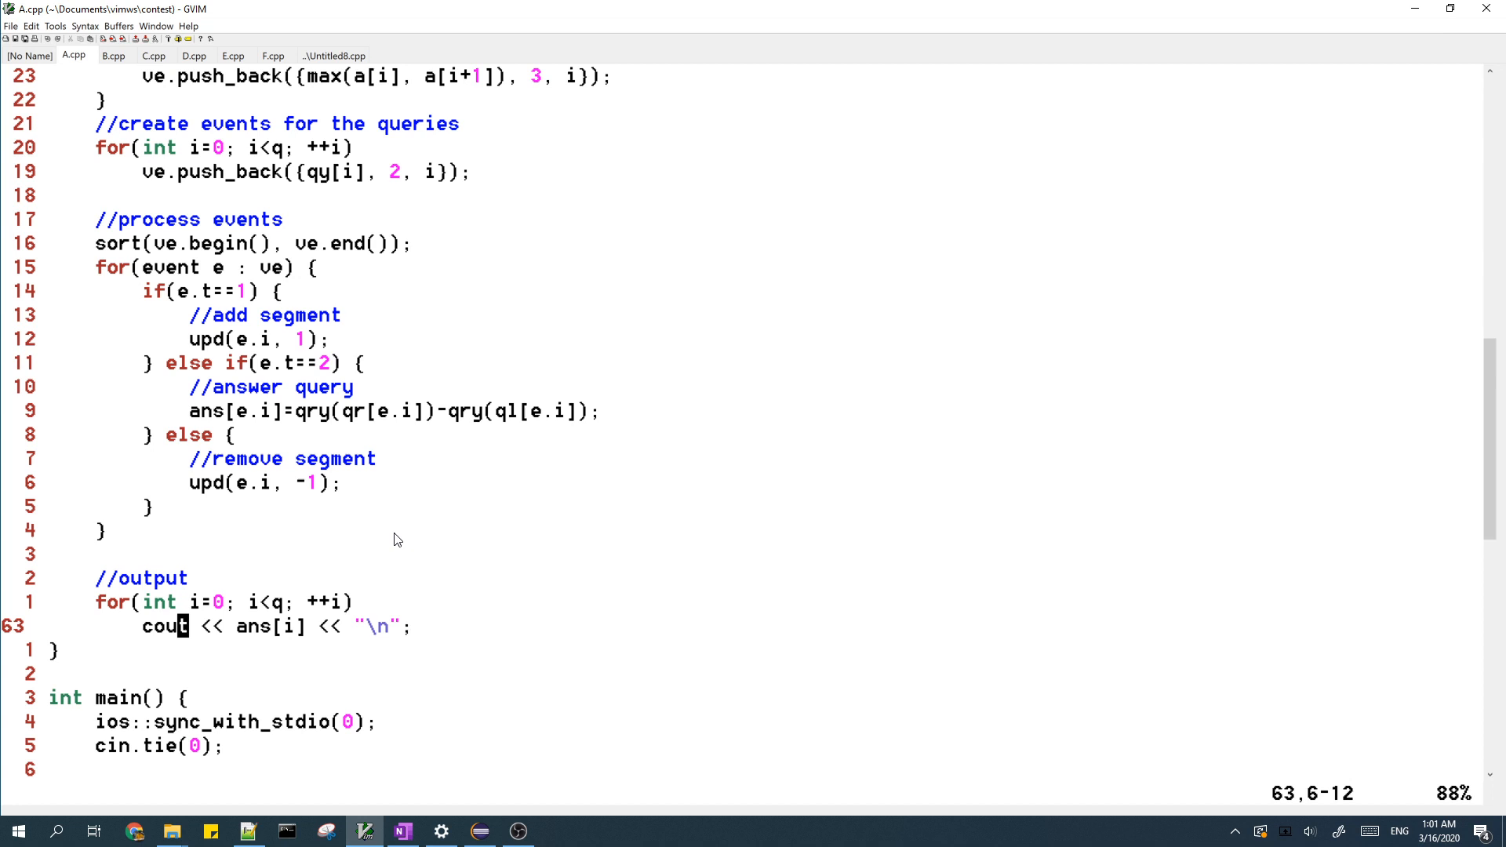
mouse_move(524, 630)
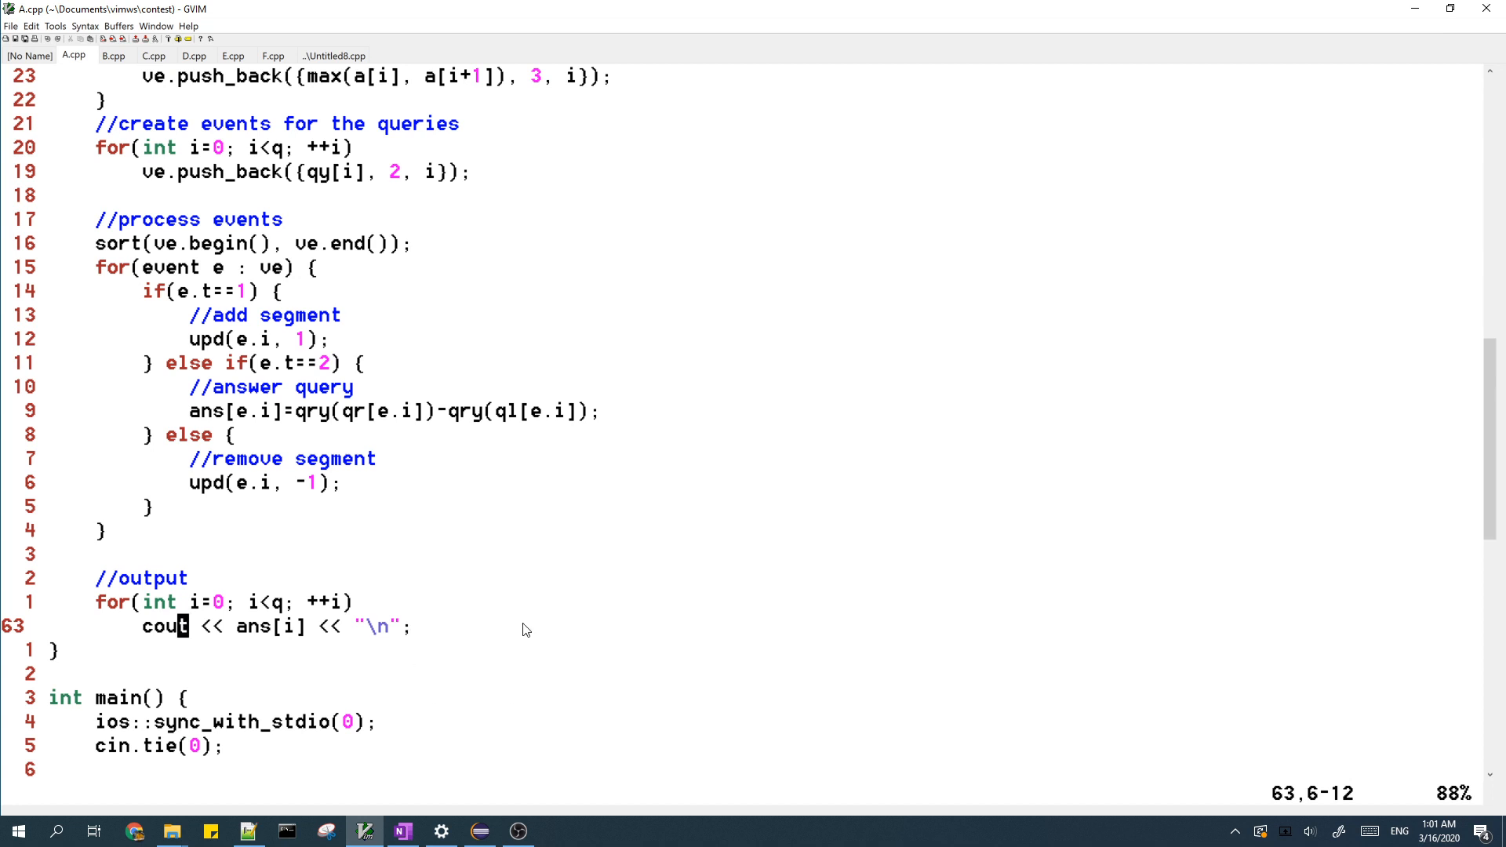